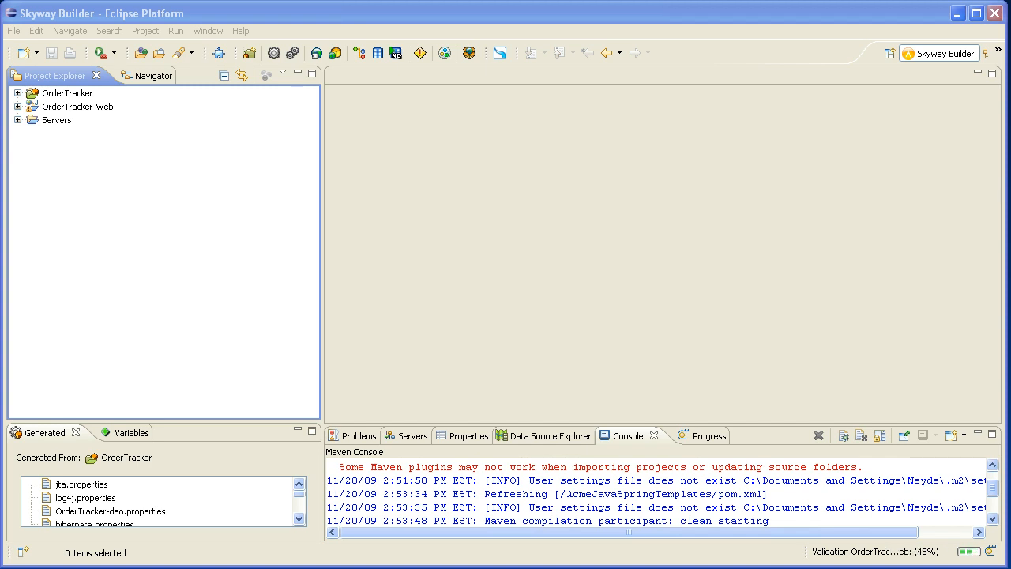
pyautogui.moveTo(117, 328)
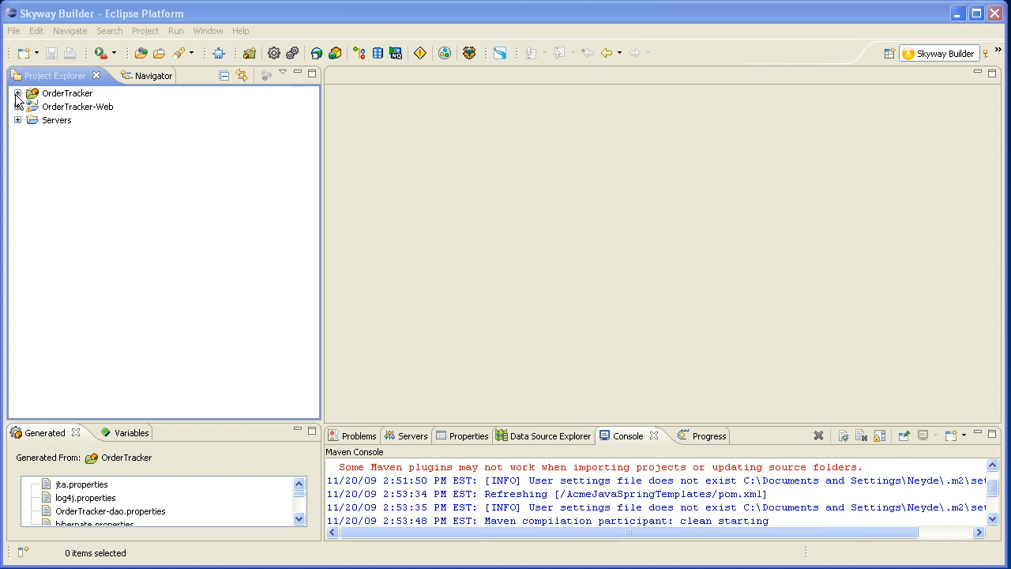
# Step: Expand the OrderTracker project in Project Explorer to reach its overview editor
pyautogui.click(18, 92)
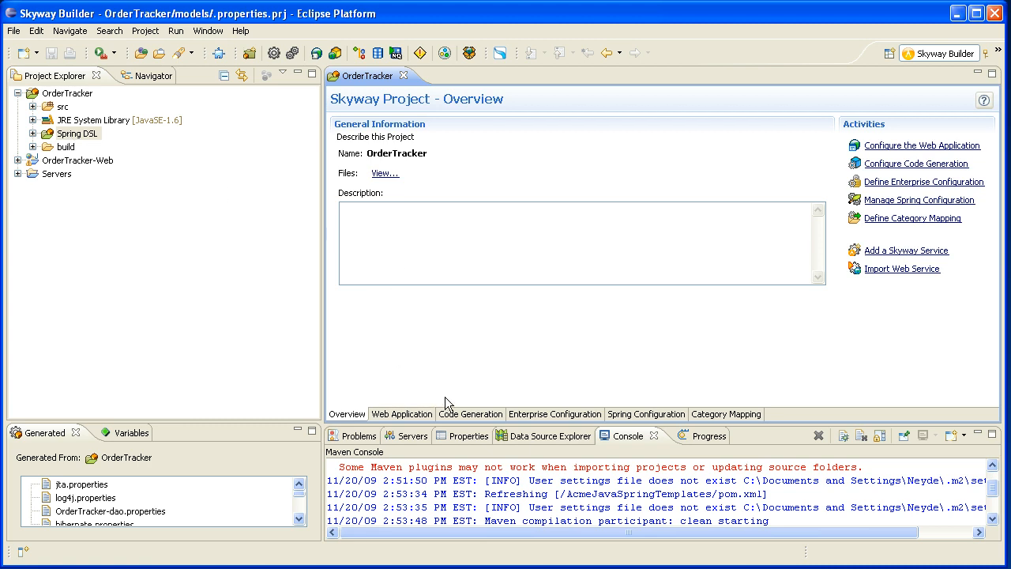
pyautogui.moveTo(549, 398)
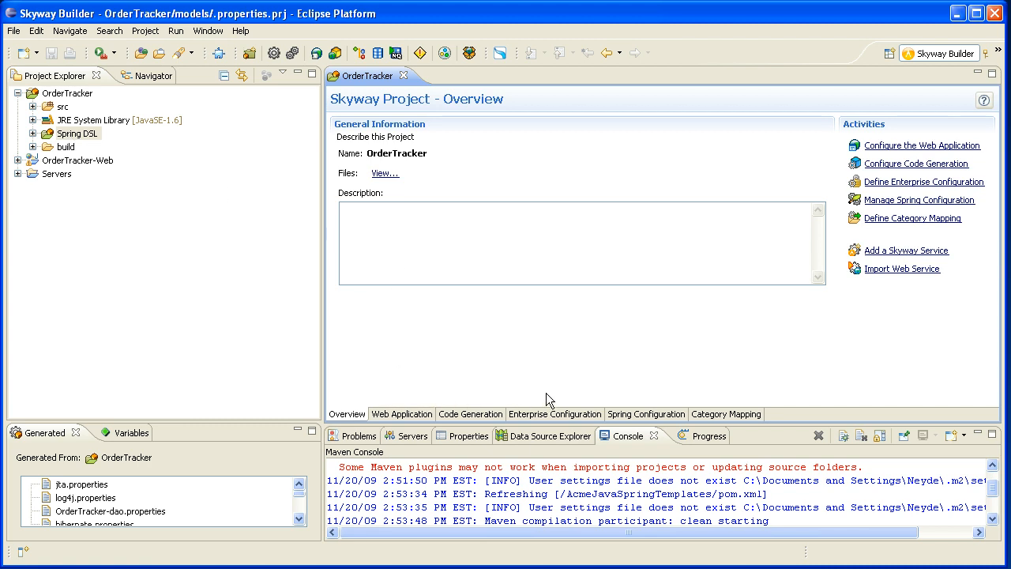
pyautogui.moveTo(543, 417)
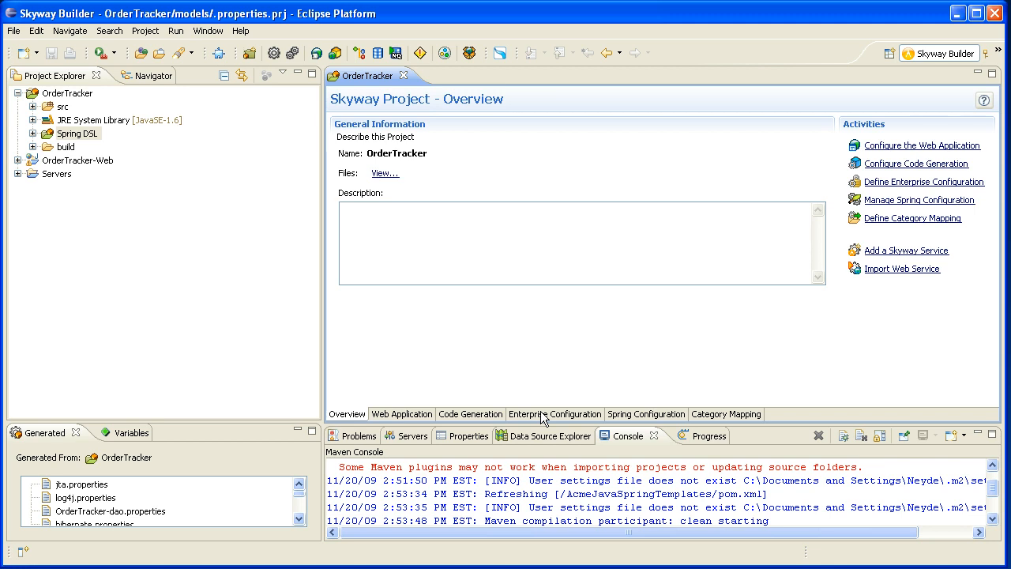
# Step: Switch the OrderTracker editor to its Enterprise Configuration page
pyautogui.click(555, 414)
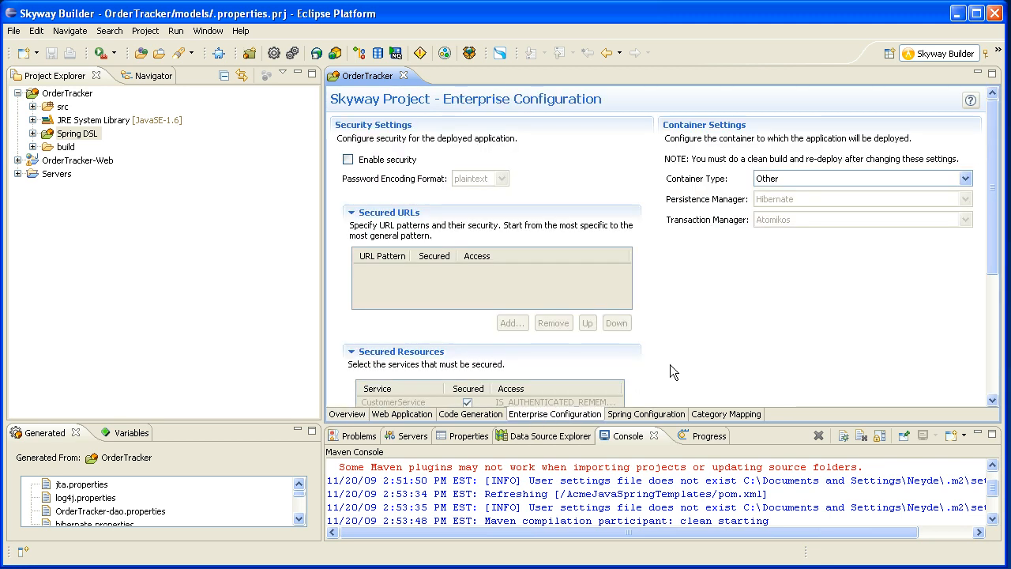
pyautogui.moveTo(665, 297)
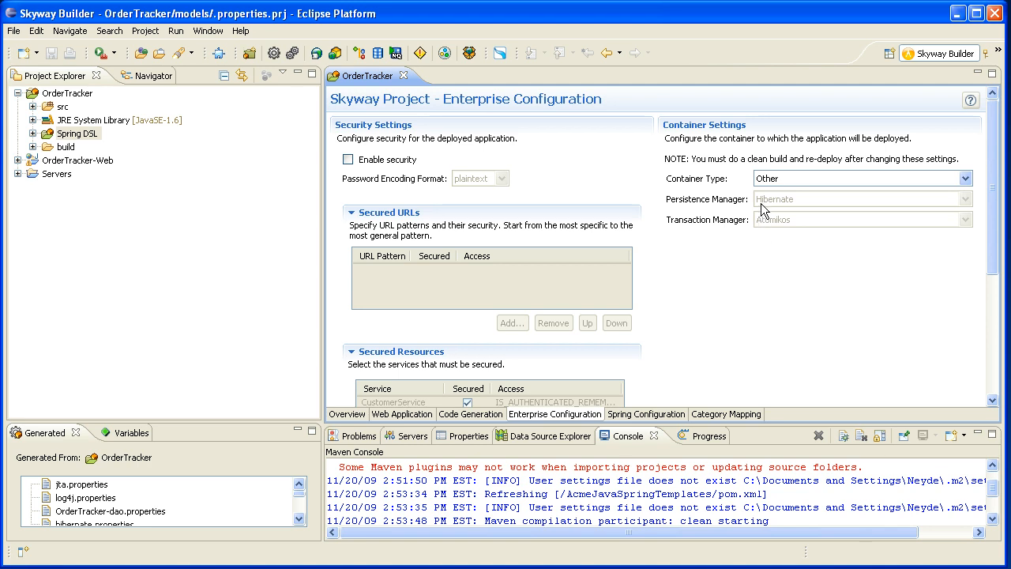
pyautogui.moveTo(765, 204)
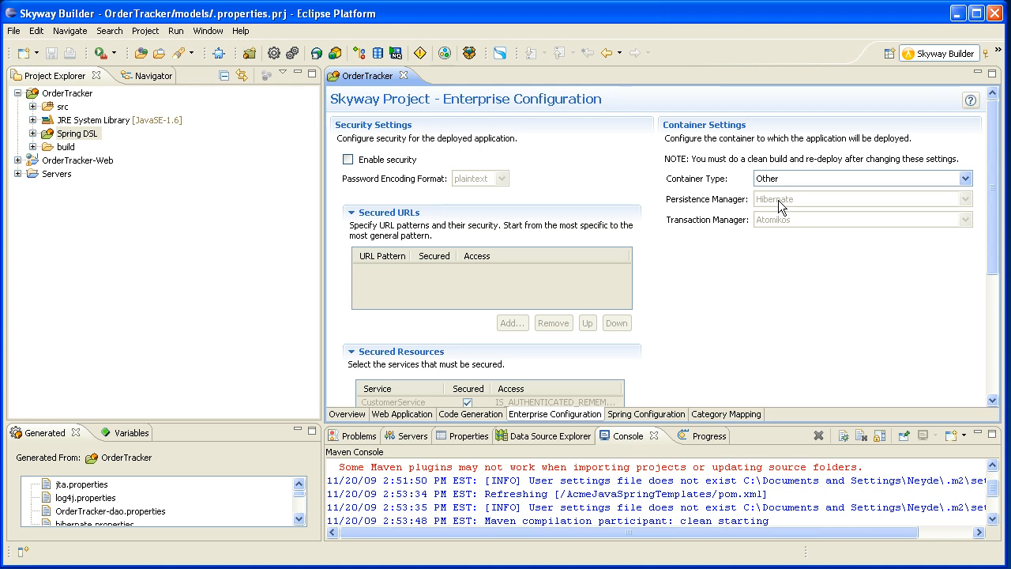
pyautogui.moveTo(782, 230)
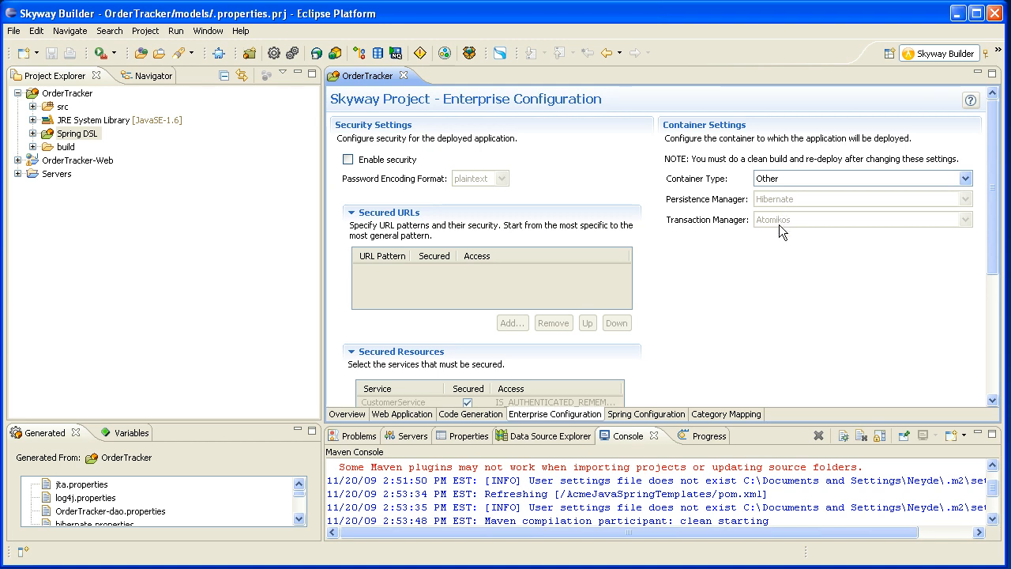
pyautogui.moveTo(780, 196)
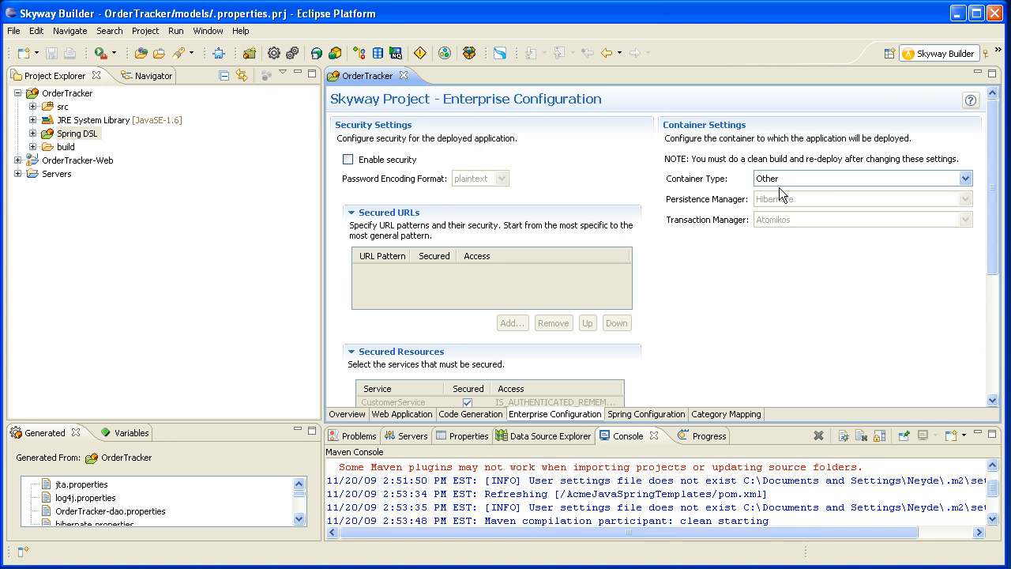
# Step: Choose JBoss as the Container Type in Container Settings
pyautogui.click(962, 177)
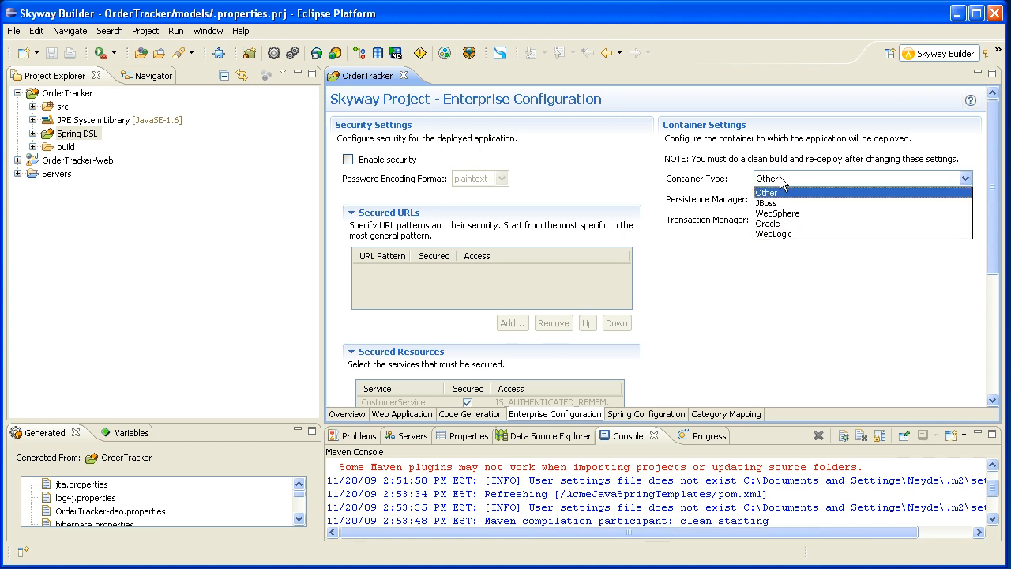
pyautogui.moveTo(777, 202)
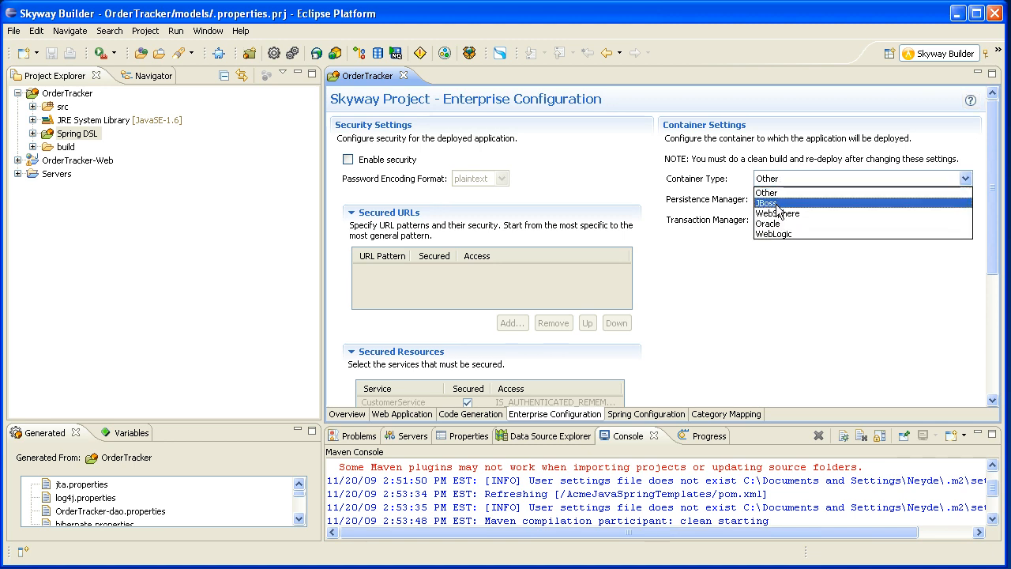
pyautogui.click(768, 202)
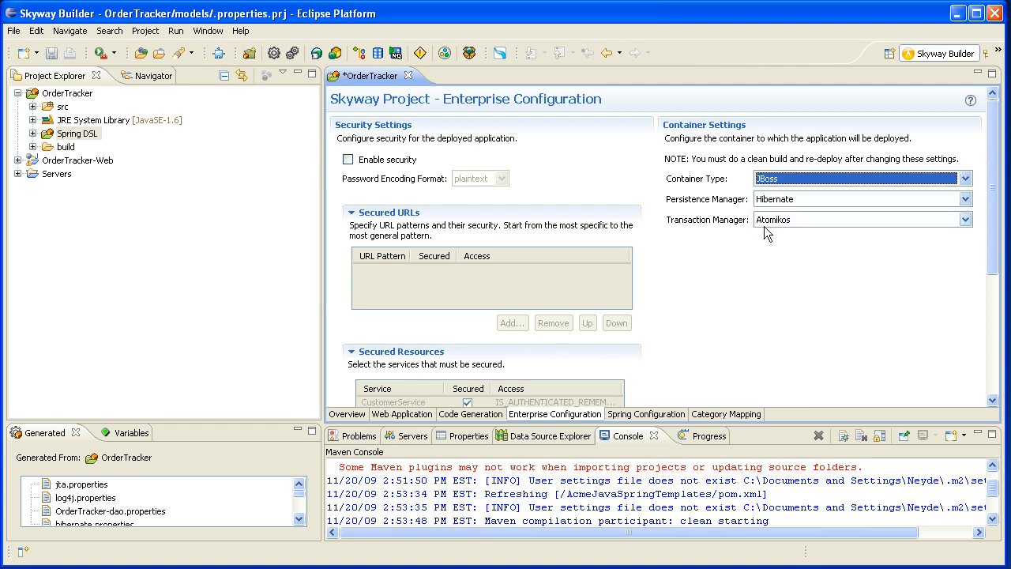
pyautogui.moveTo(777, 219)
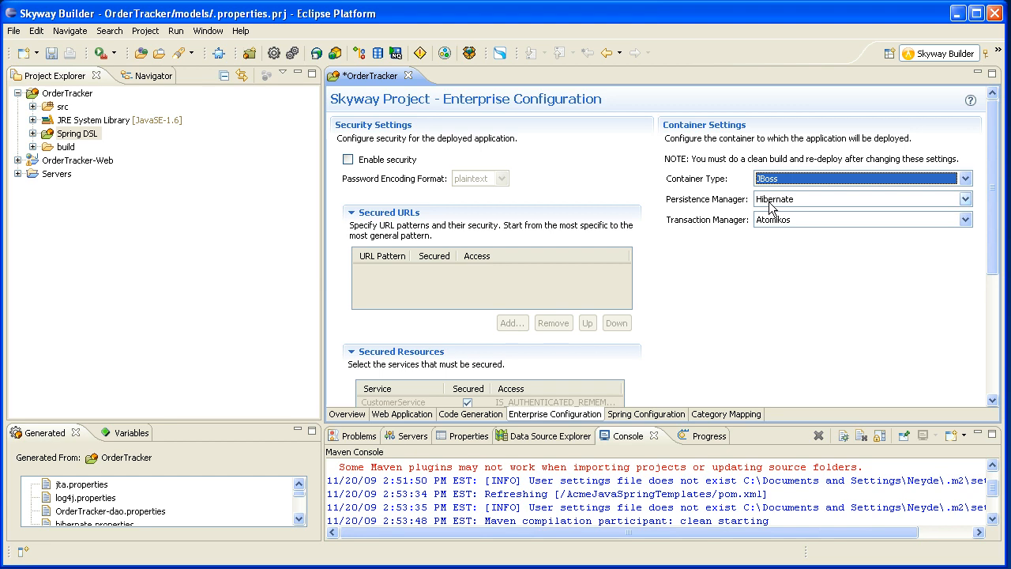
pyautogui.moveTo(771, 204)
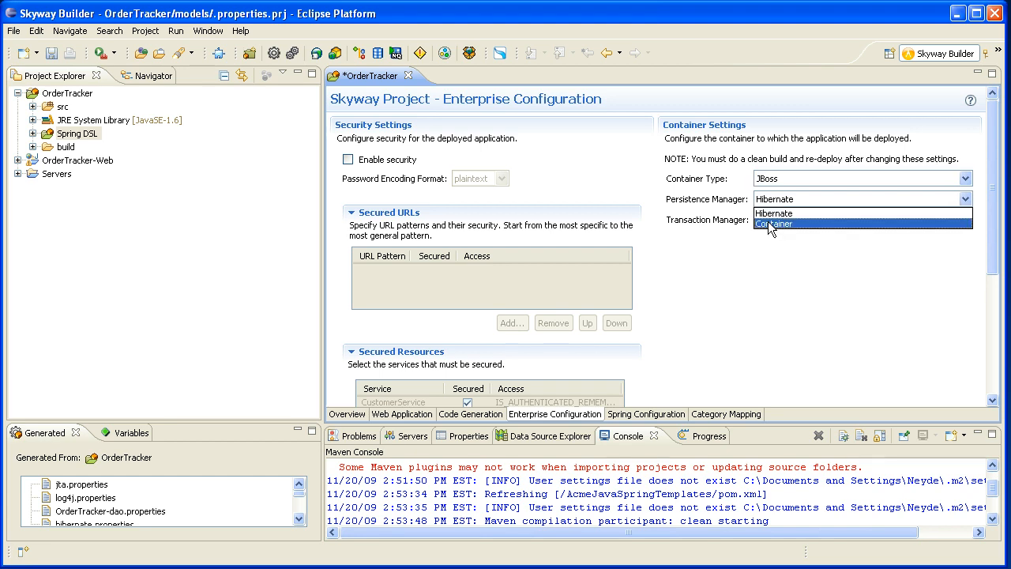
# Step: Set both the Persistence Manager and Transaction Manager to Container
pyautogui.click(775, 225)
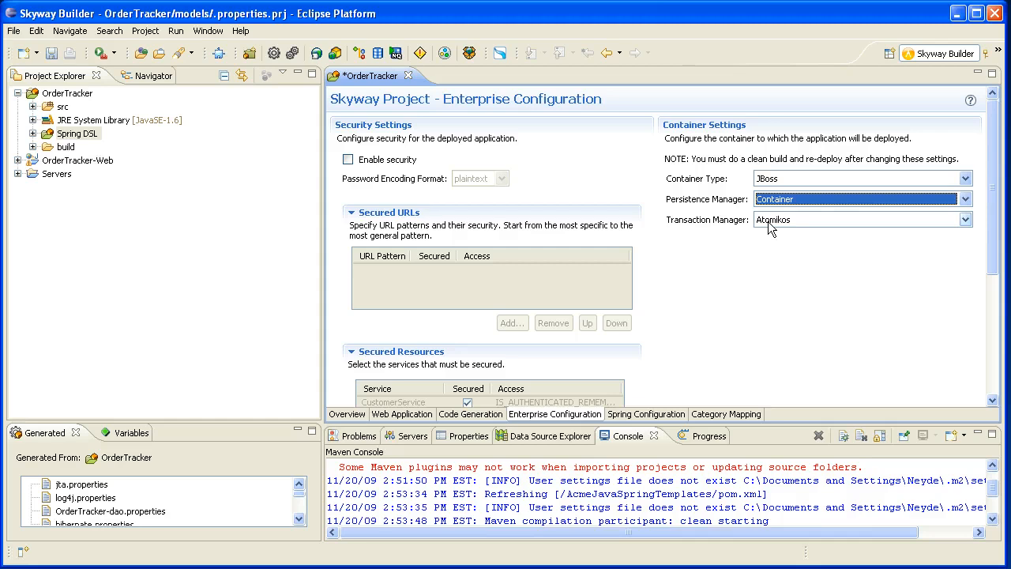
pyautogui.click(964, 220)
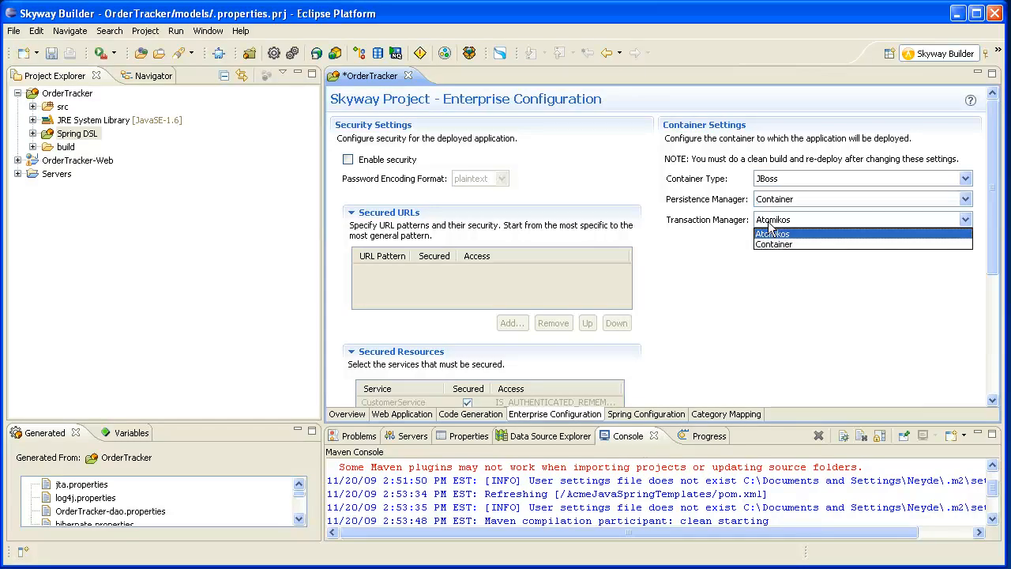
pyautogui.moveTo(771, 229)
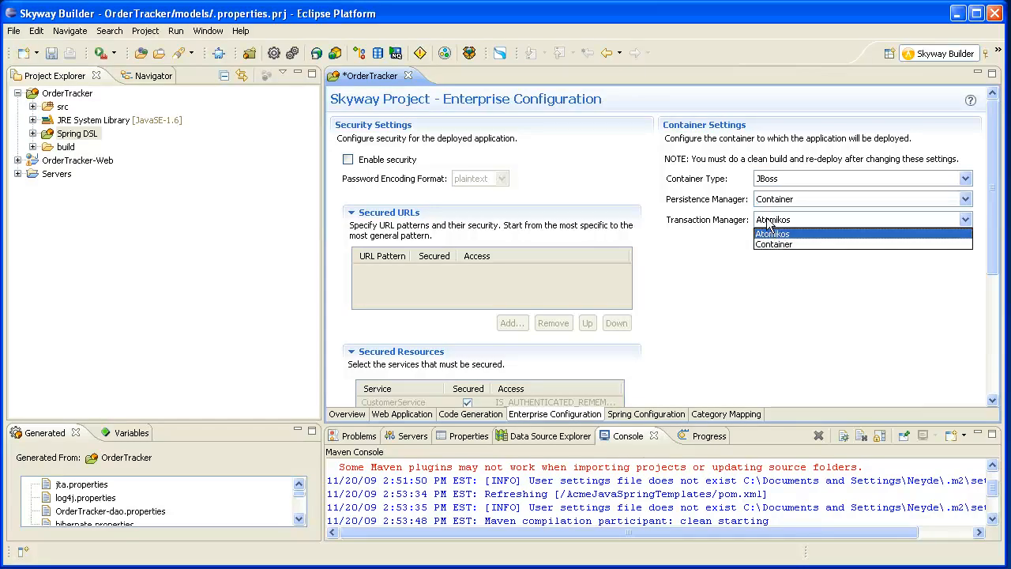
pyautogui.moveTo(774, 243)
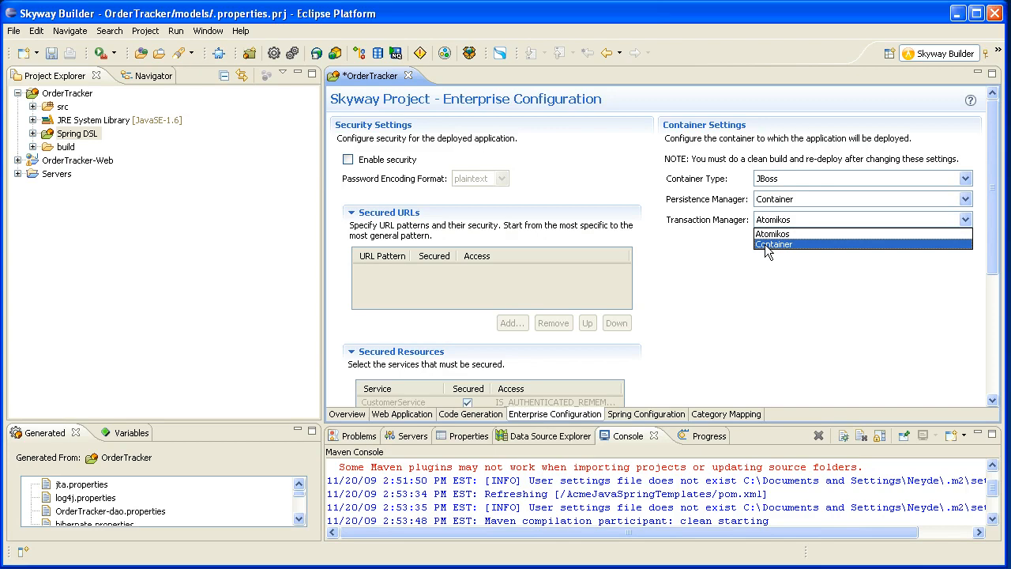
pyautogui.click(775, 243)
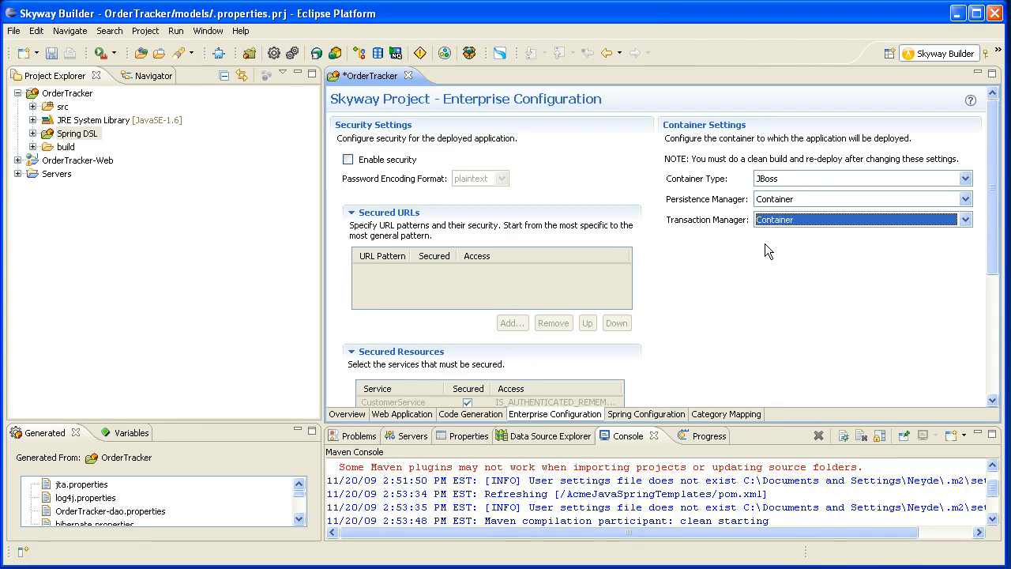
pyautogui.moveTo(749, 208)
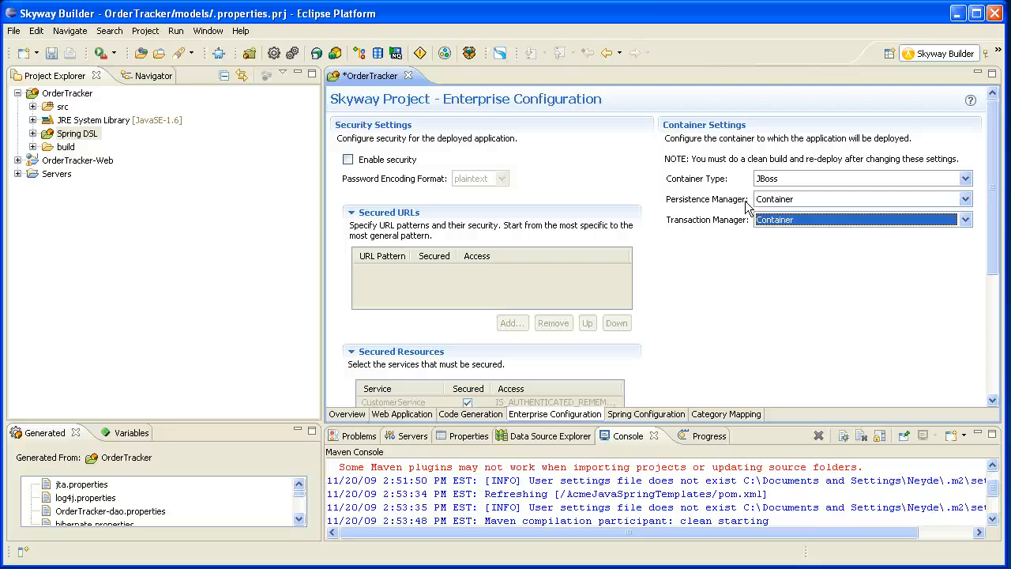
pyautogui.moveTo(749, 205)
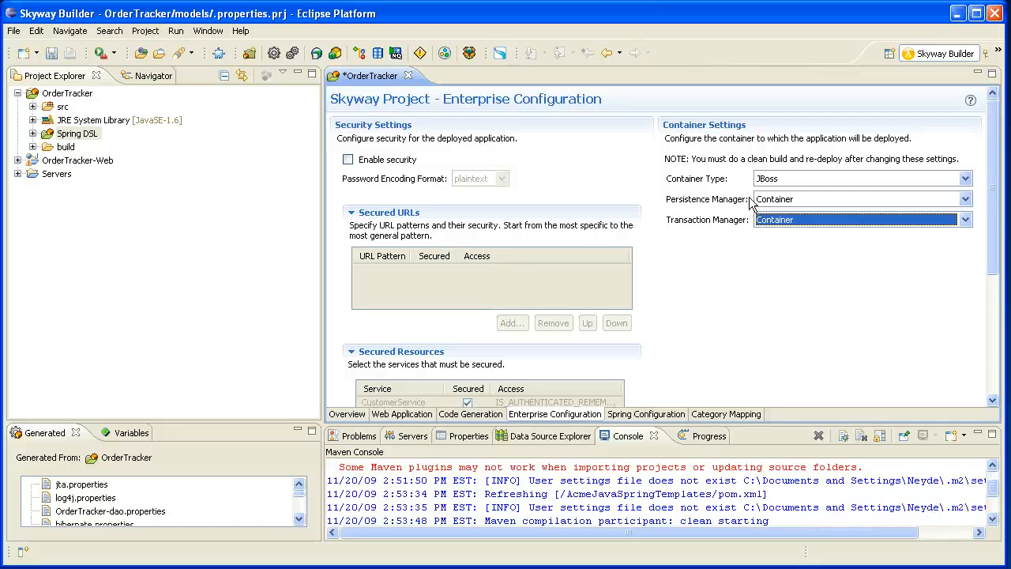